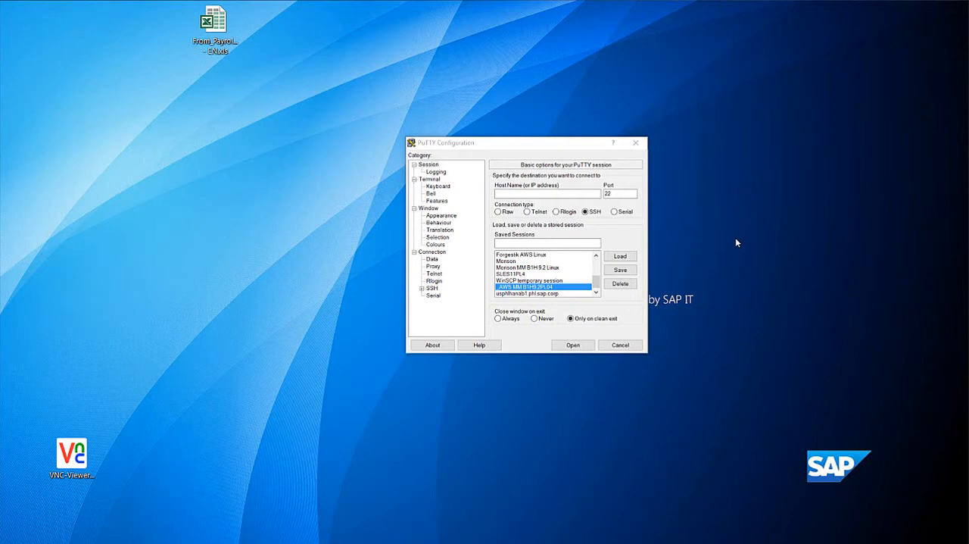
- Reposition the PuTTY Configuration window listing the AWS MM B1H 9.2 PL04 session
drag(526, 142, 466, 111)
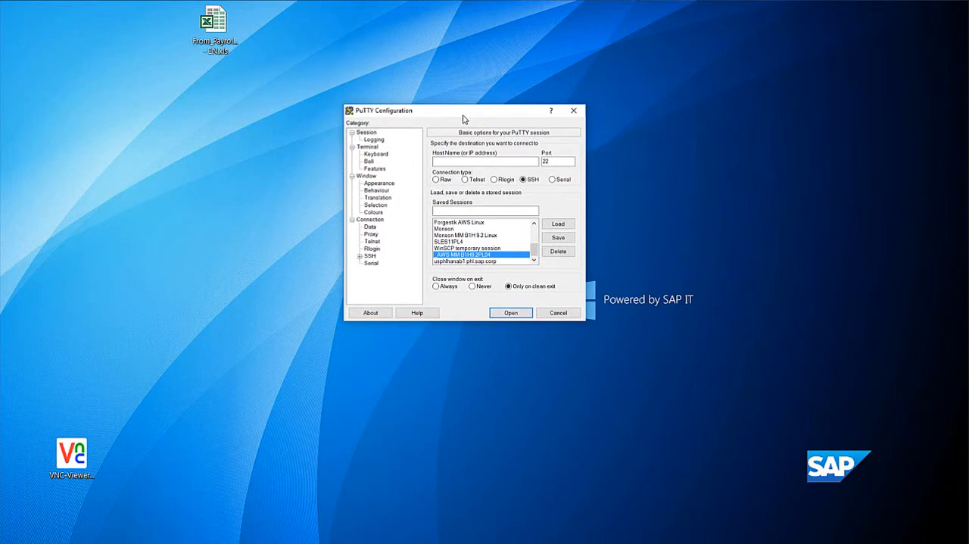
mouse_move(364, 121)
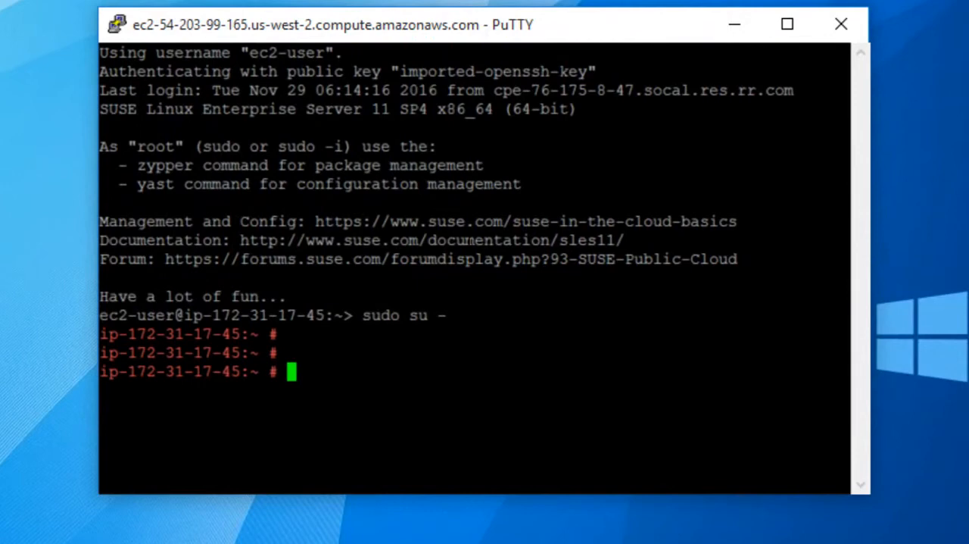
- Open /etc/hosts in vi, tab-completing the filename
text(vi)
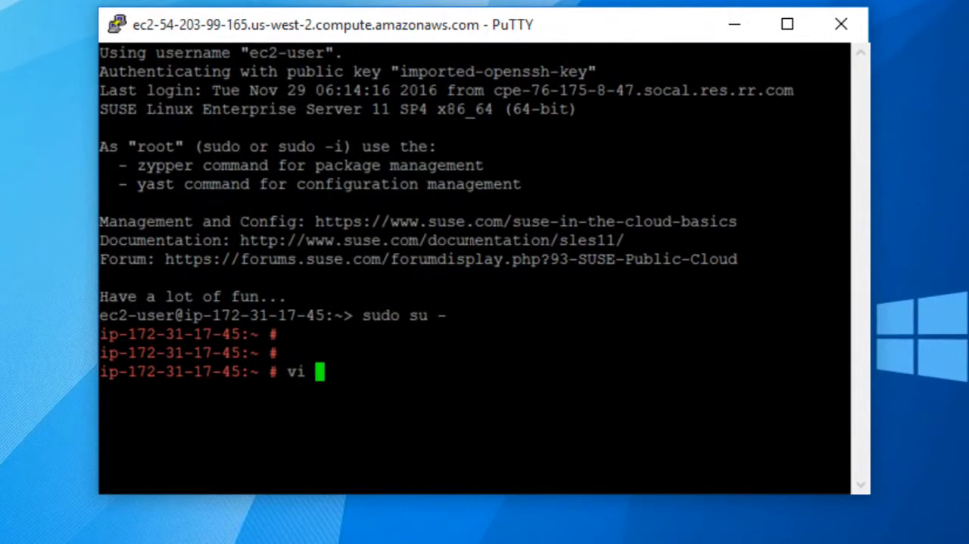
text(/e)
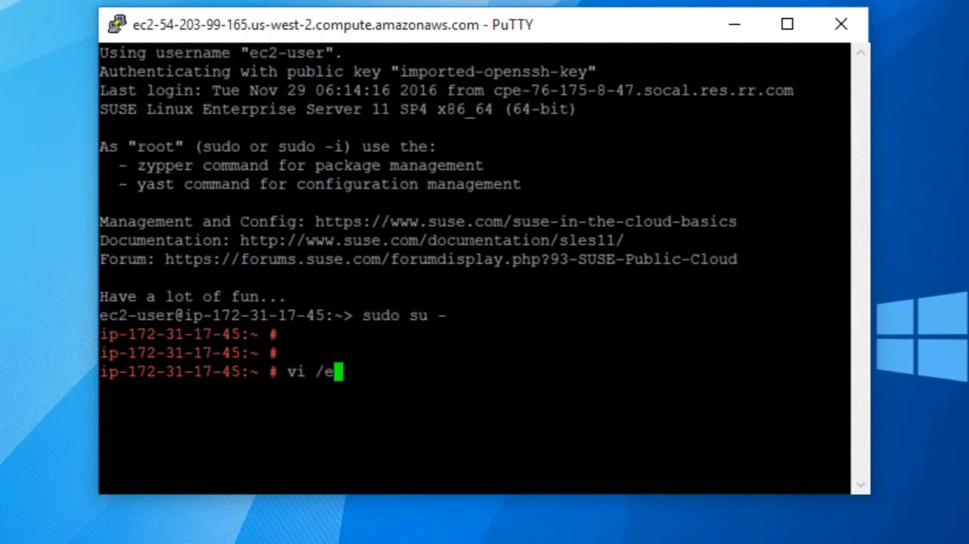
text(tc/host)
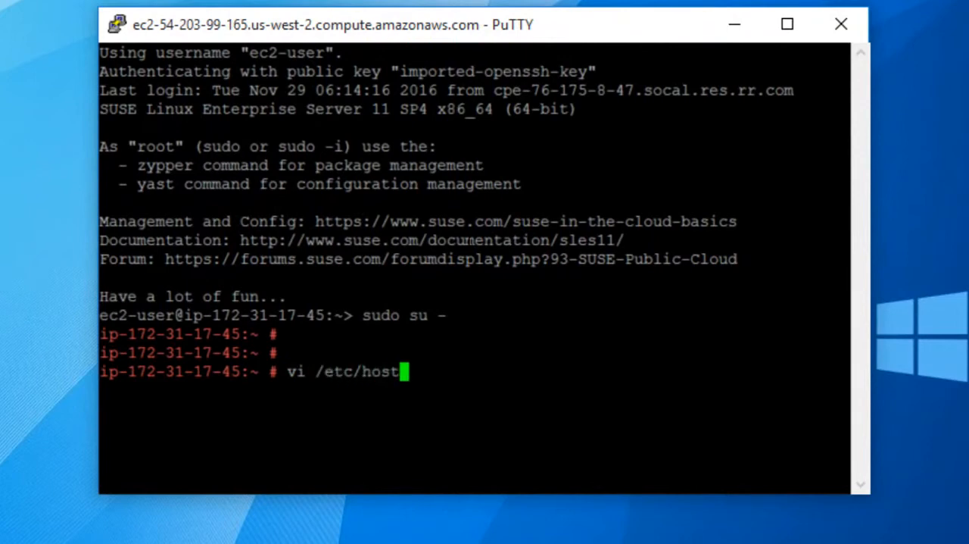
key(Tab)
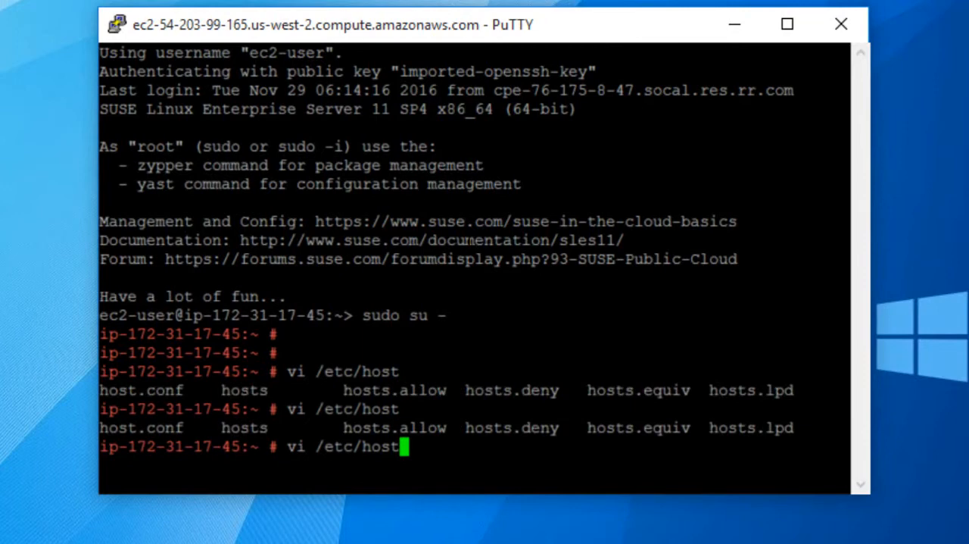
text(s)
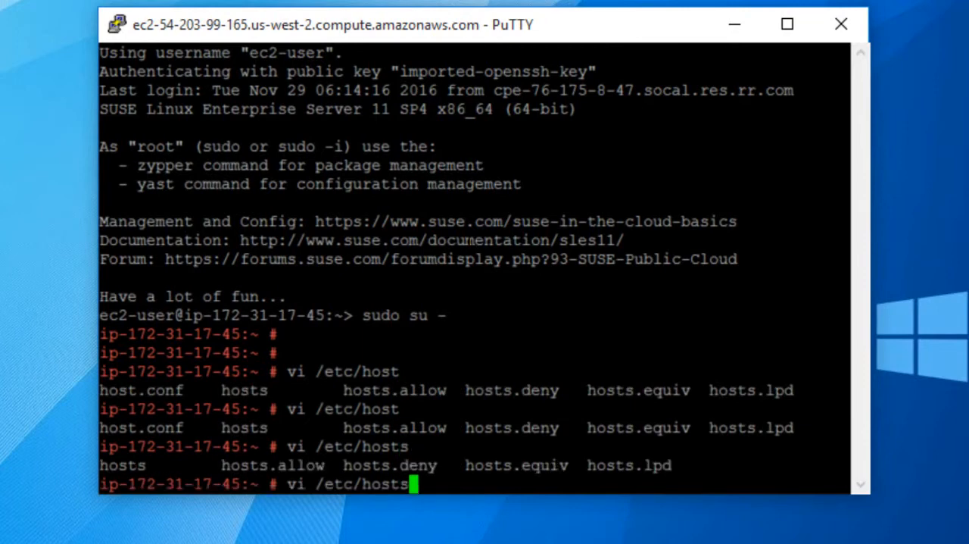
key(Return)
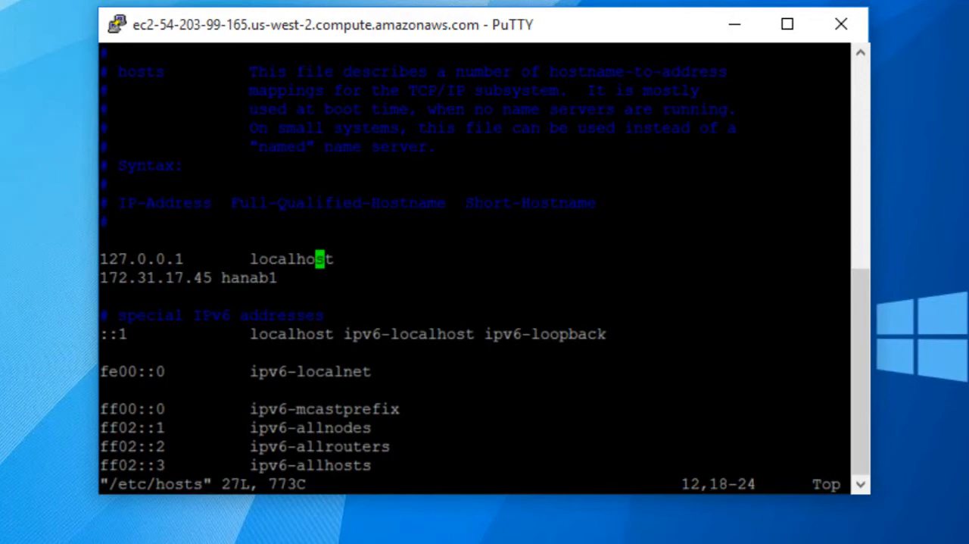
key(Down)
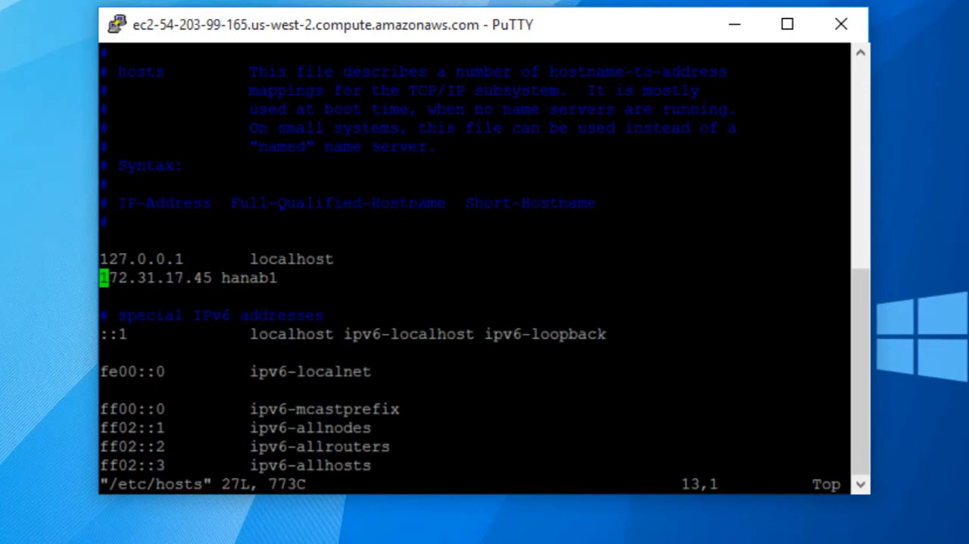
key(i)
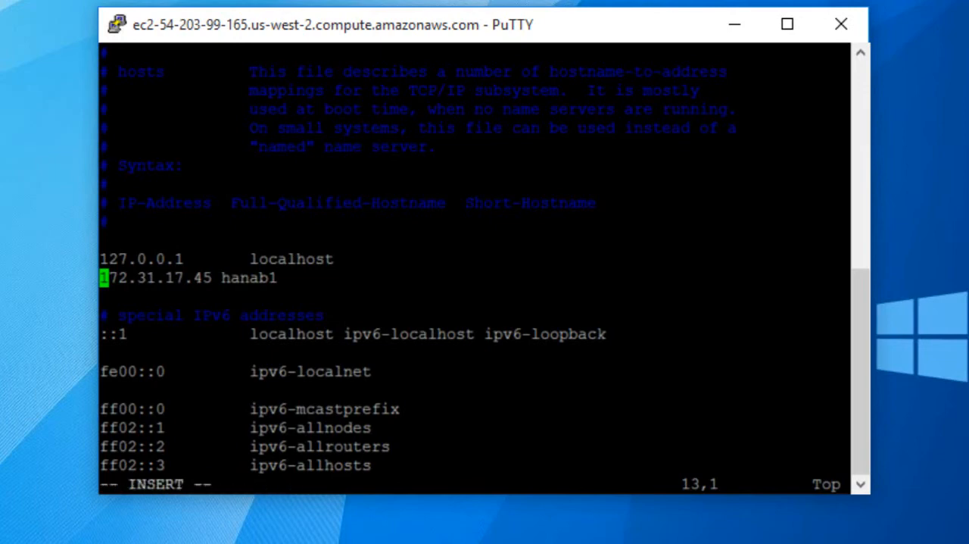
- Tab-align the hanab1 entry under localhost, then save and exit vi with :x
key(Right)
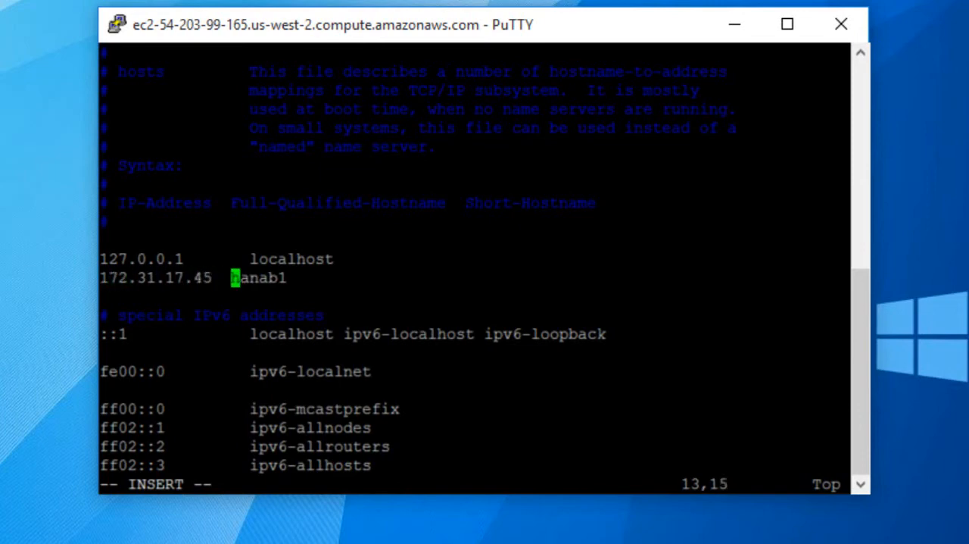
key(Left)
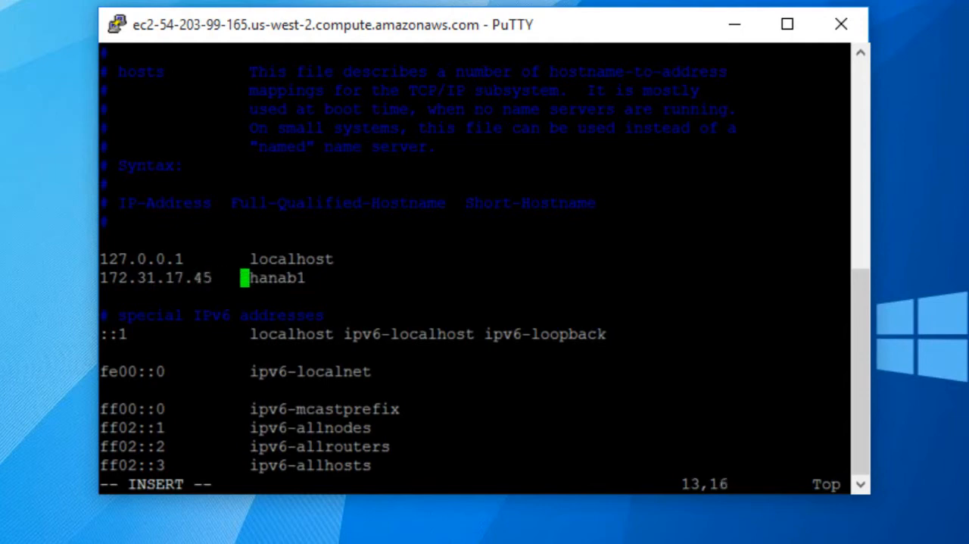
key(Return)
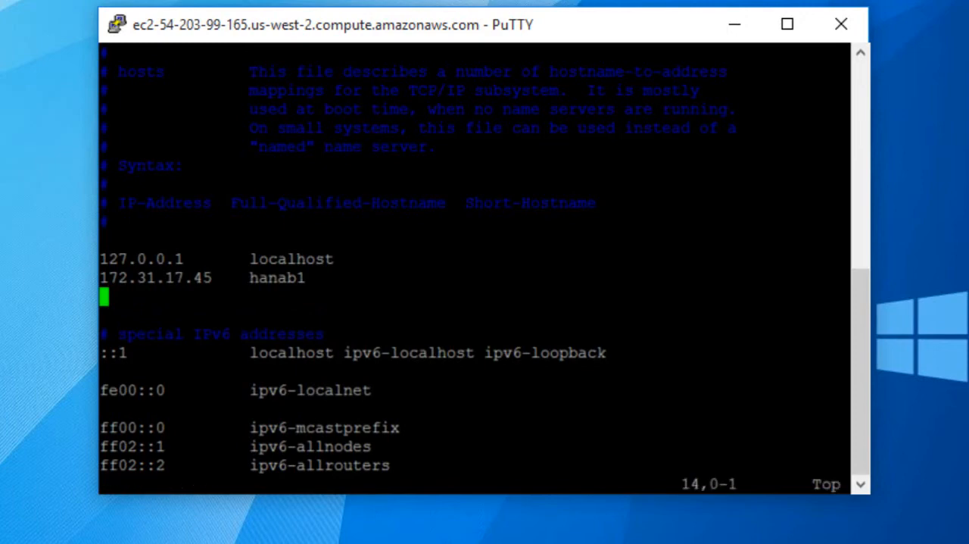
text(:x)
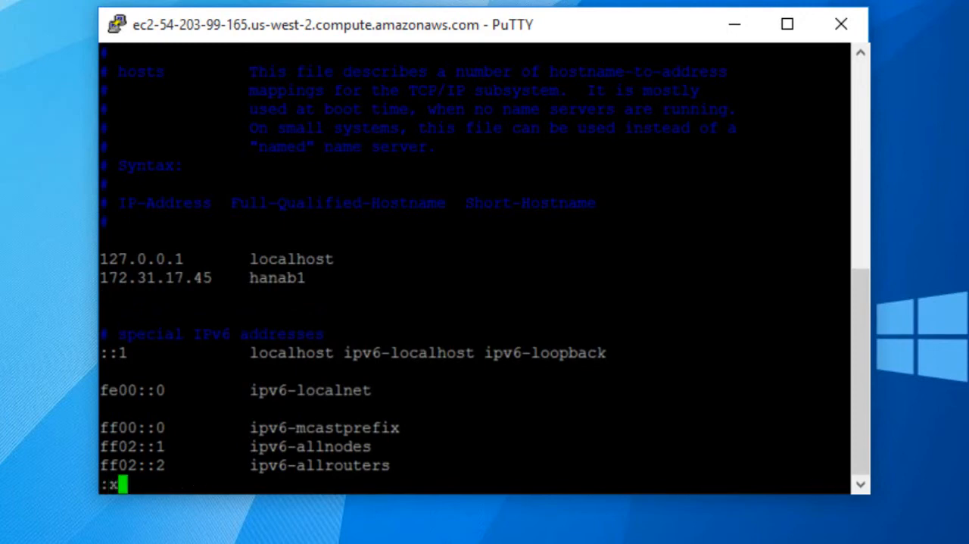
key(Return)
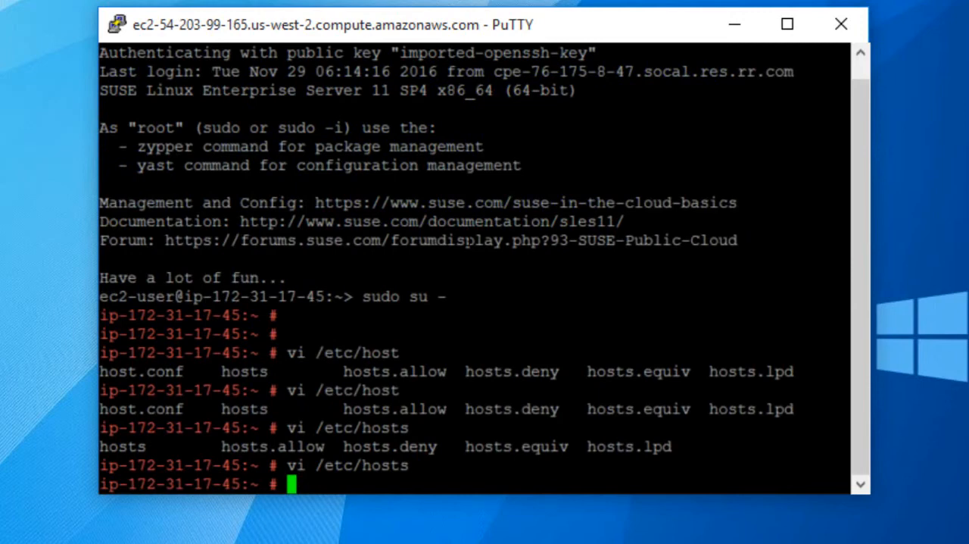
- Run ifconfig and confirm eth0 has address 172.31.17.45
text(ifconfig)
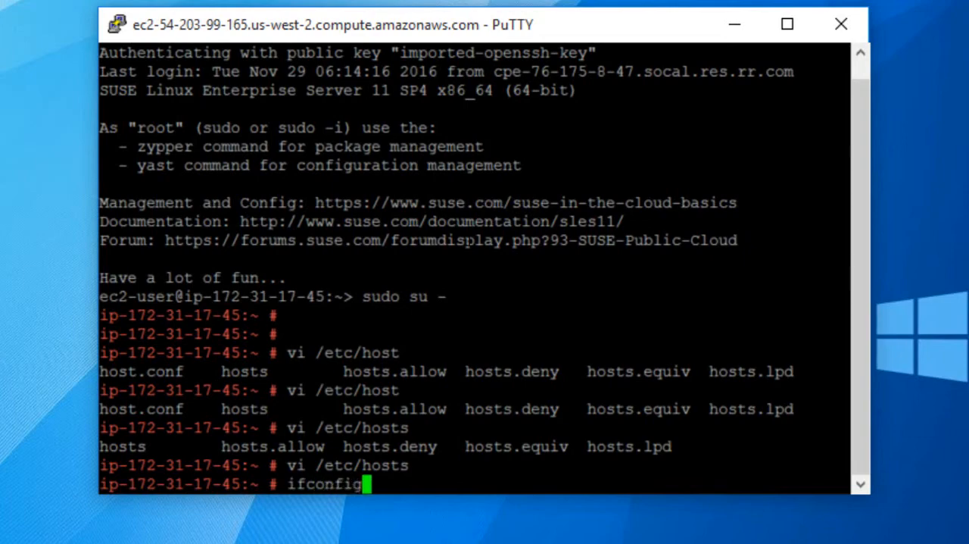
key(Return)
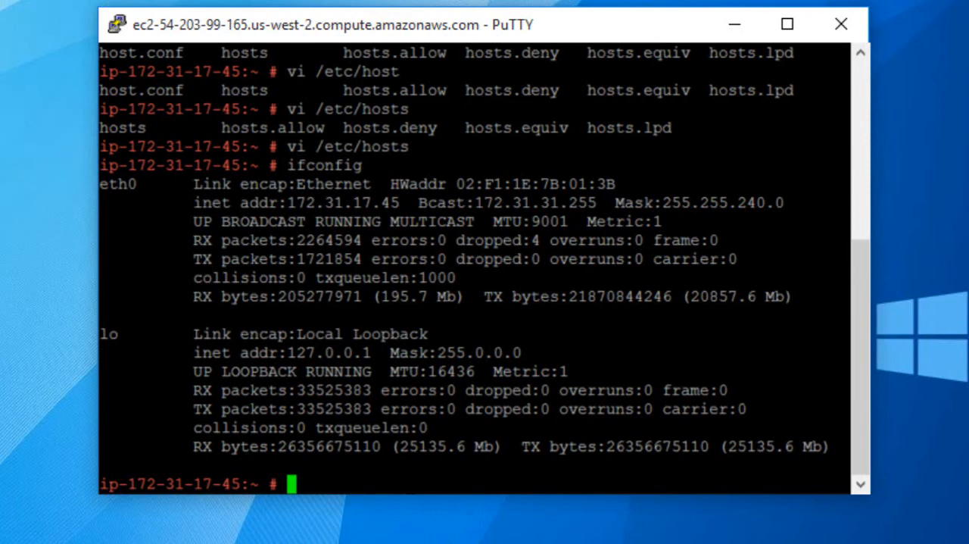
text(p)
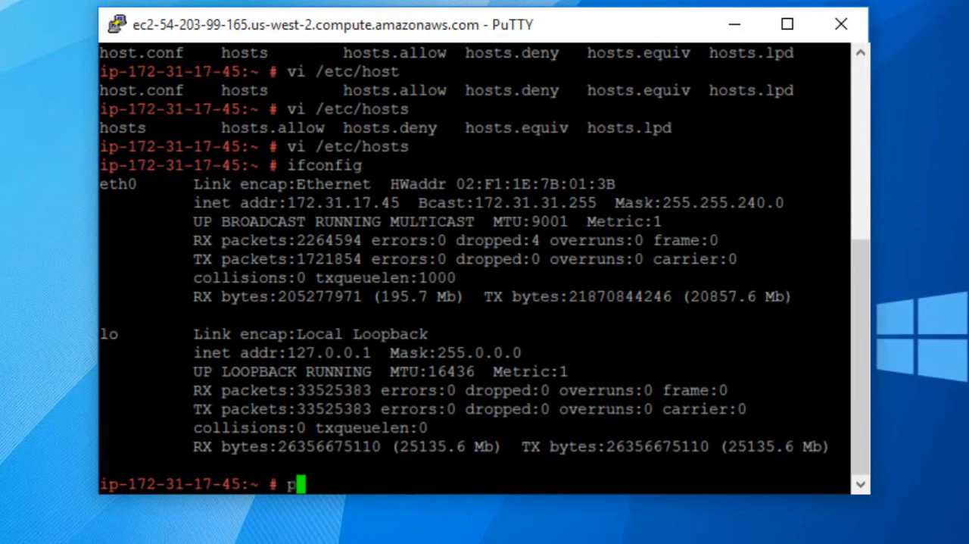
- Ping hanab1, then stop it after 10 replies from 172.31.17.45 with 0% loss
text(ing ha)
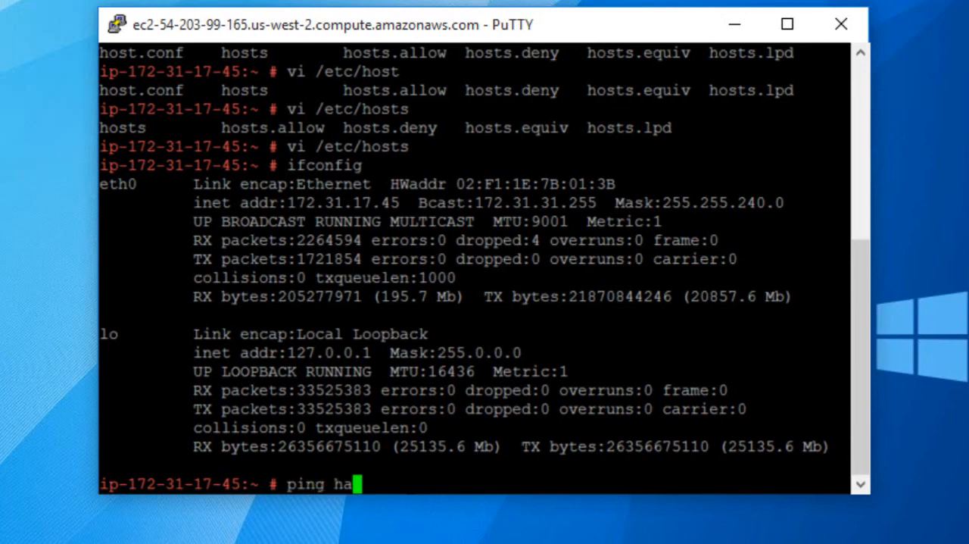
key(Return)
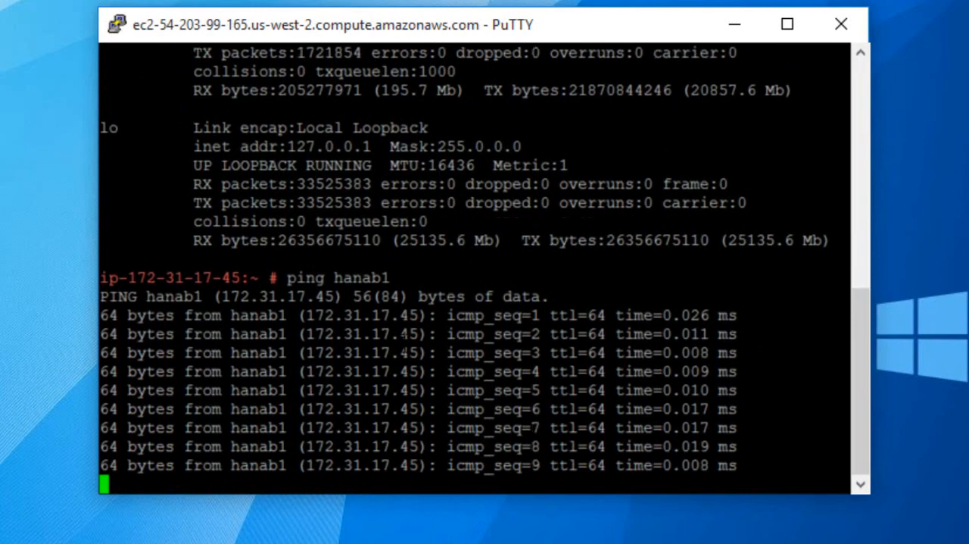
key(ctrl+c)
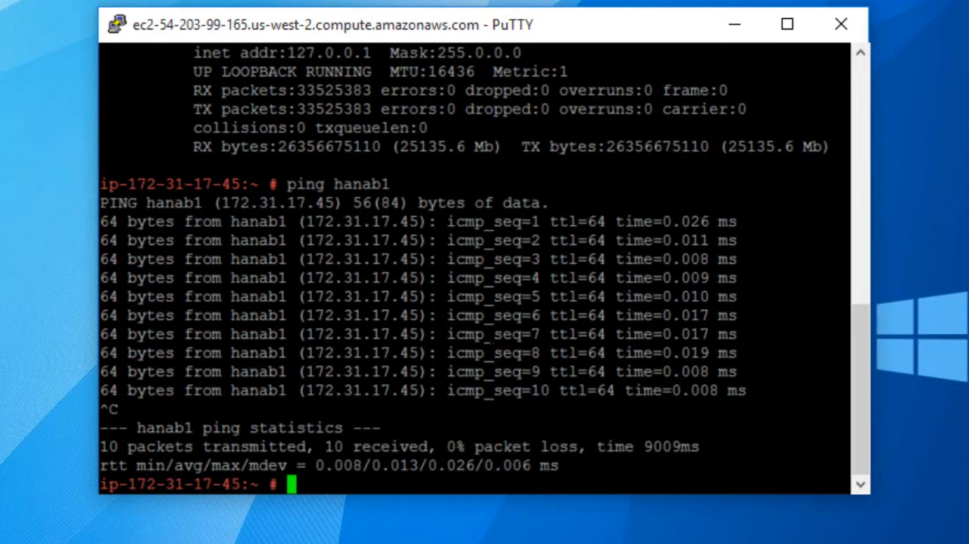